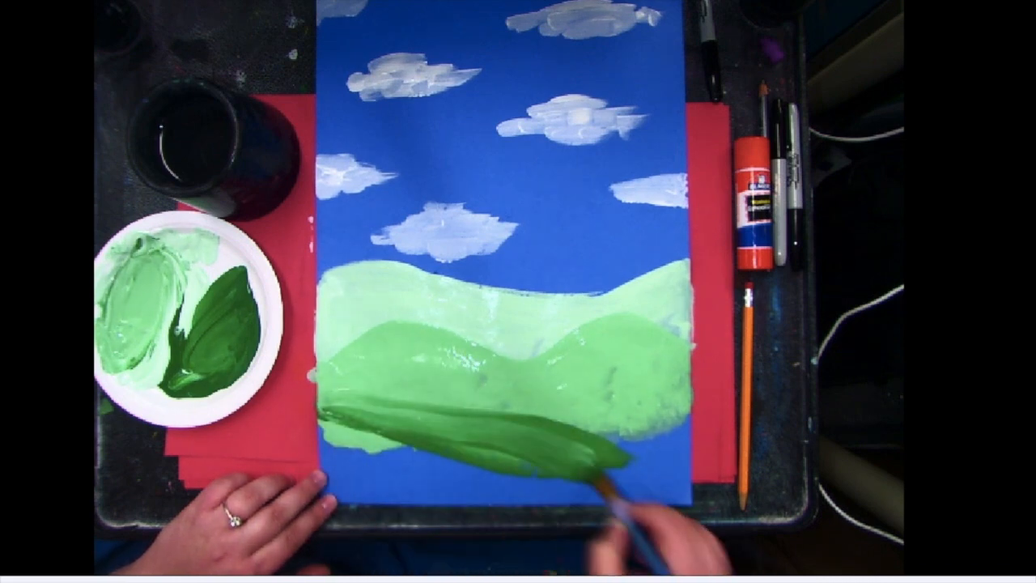
mouse_move(405, 454)
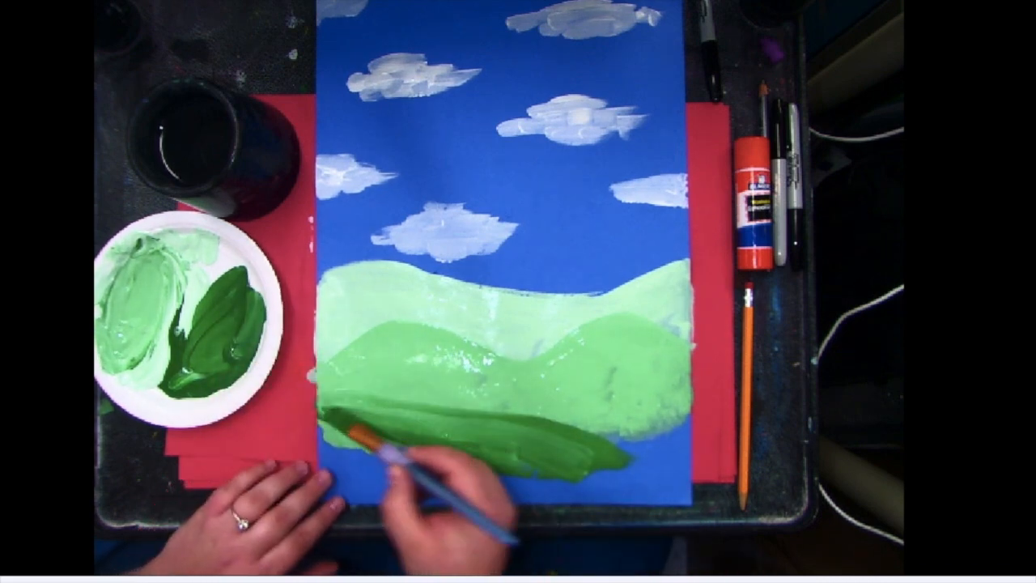